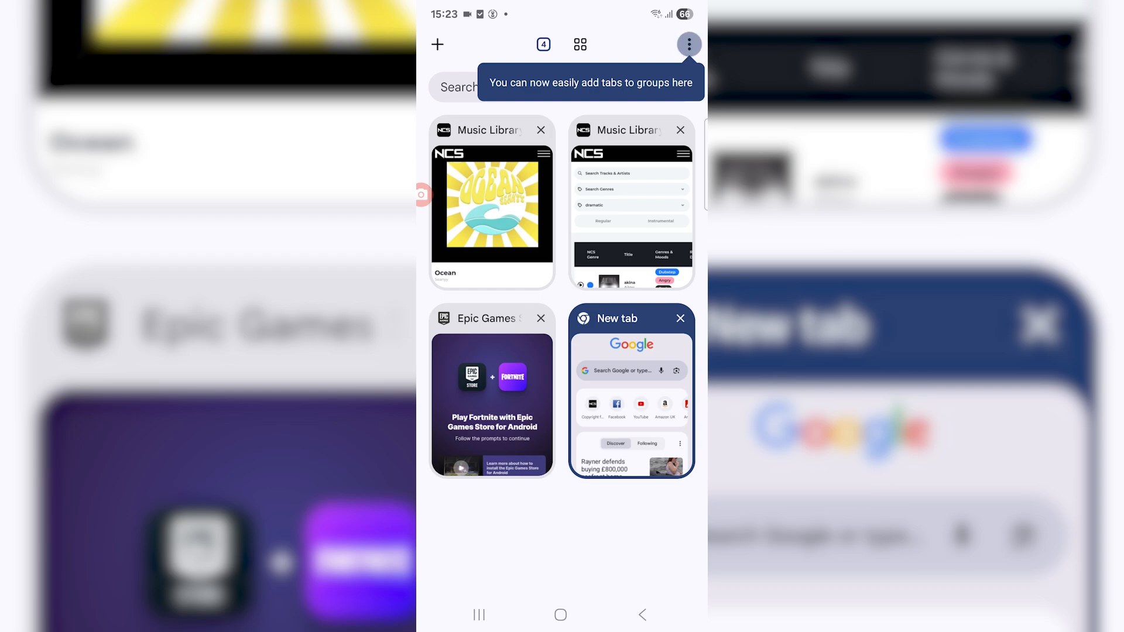
# - Dismiss the tab-groups tip and show the tab switcher's menu with New Incognito tab
pyautogui.click(687, 44)
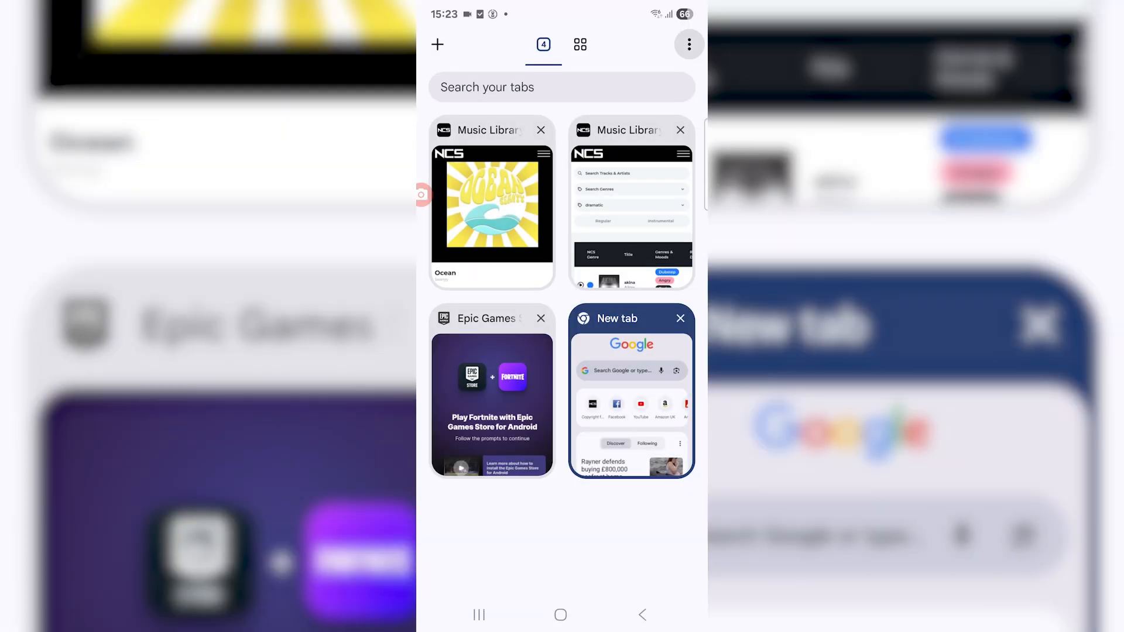
pyautogui.click(688, 43)
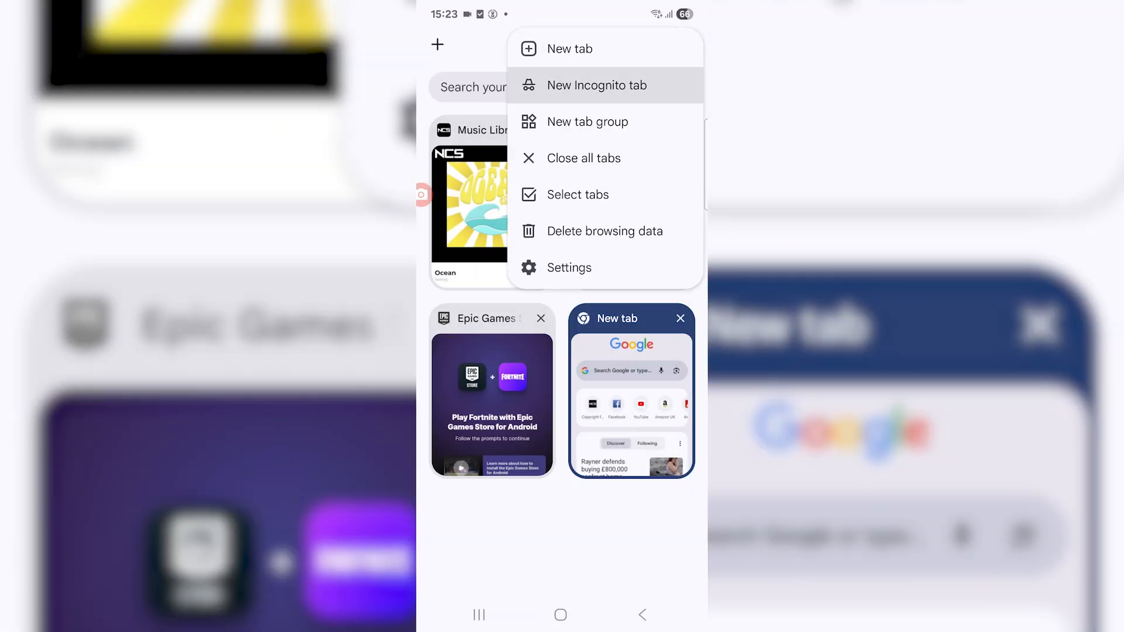